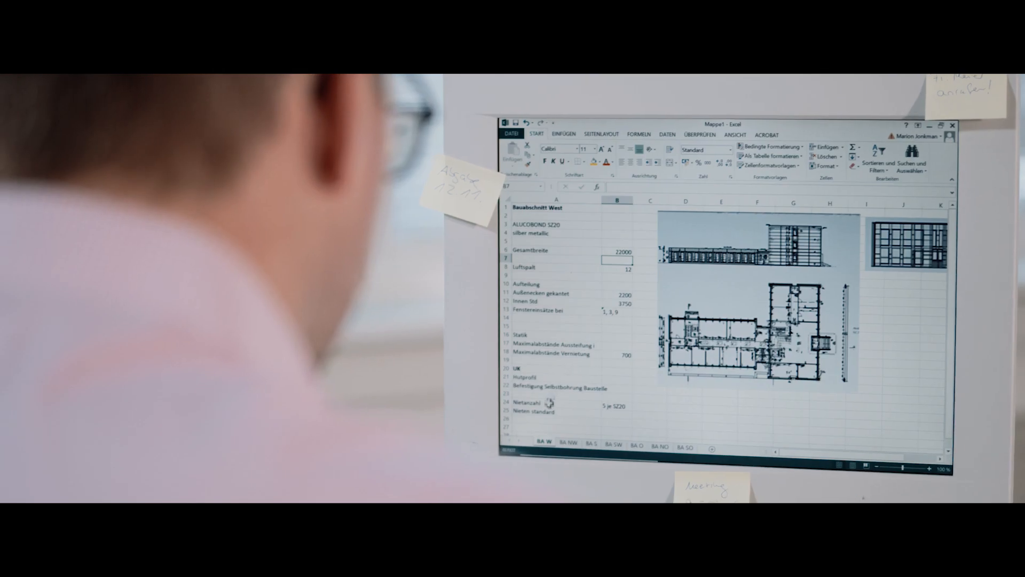
- Show the BA NW sheet with its facade figures and floor plan
click(568, 447)
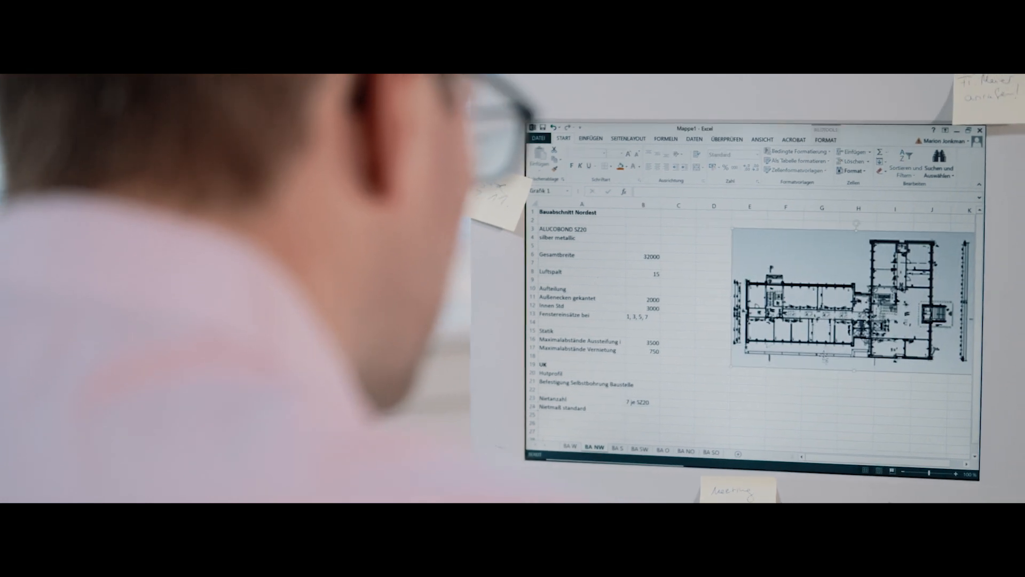